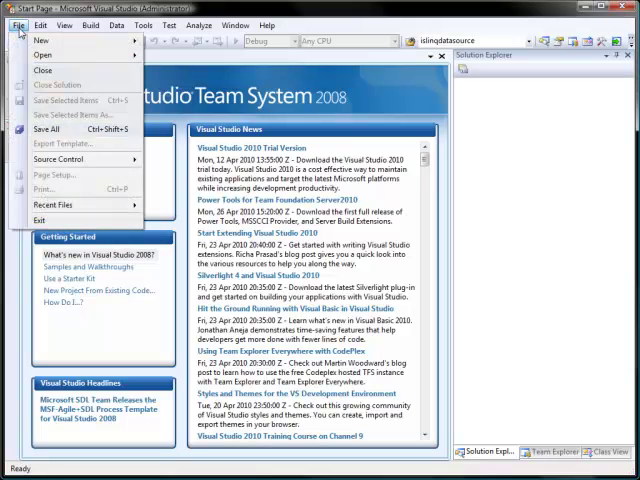
Create a new ASP.NET Web Site and check its App_Data folder for Northwind.mdb.
click(44, 40)
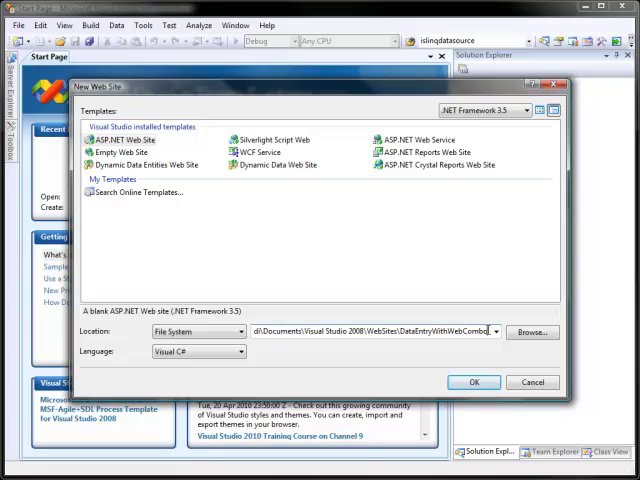
click(474, 382)
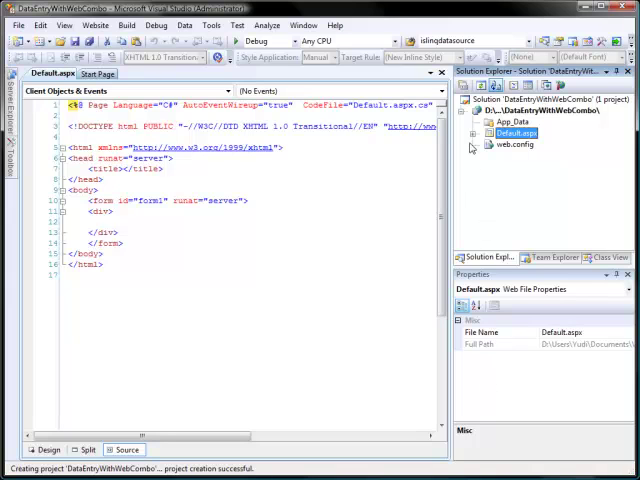
click(512, 118)
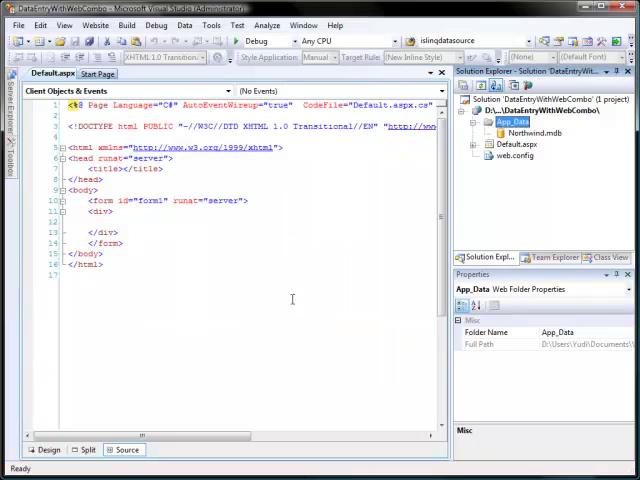
Show Default.aspx in Design view ready for the WebCombo.
click(46, 448)
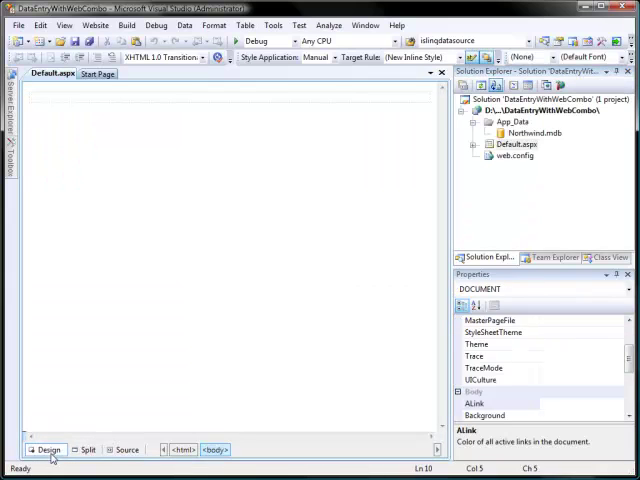
mouse_move(22, 156)
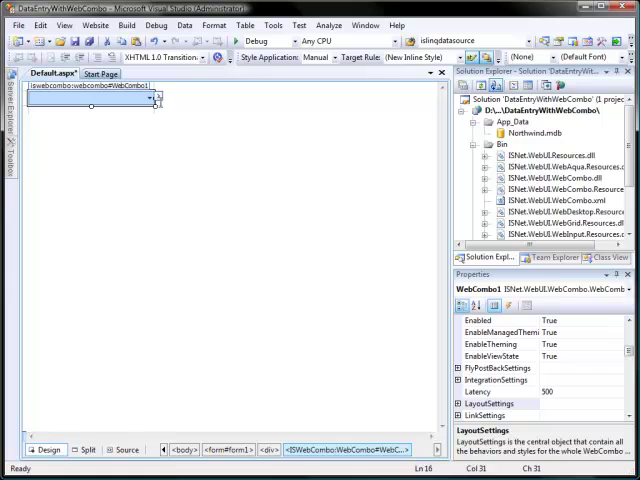
Start a new Access data source for the WebCombo using Northwind.mdb from App_Data.
click(156, 96)
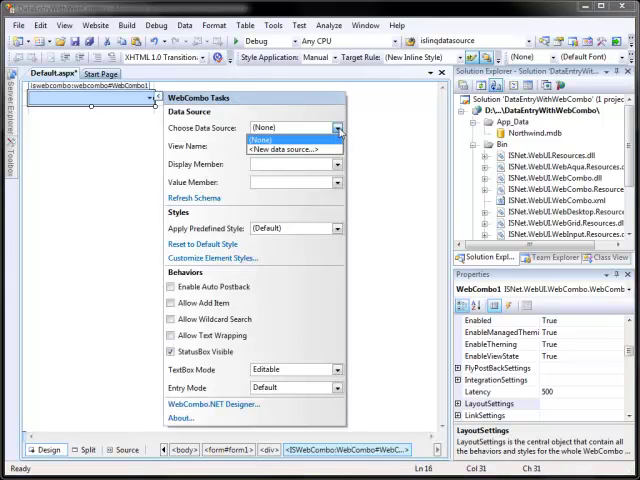
click(290, 148)
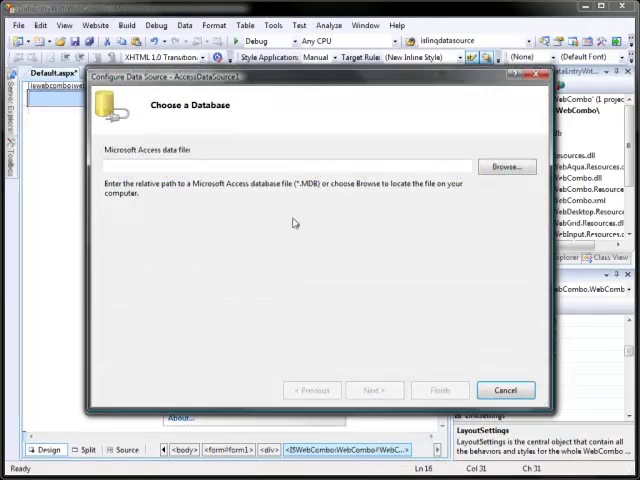
click(504, 166)
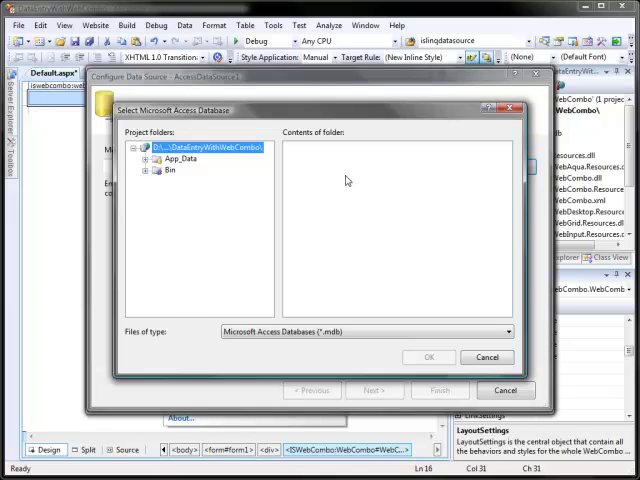
click(168, 160)
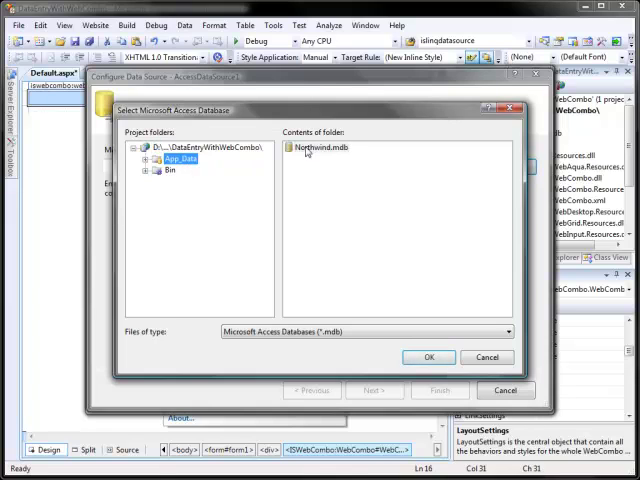
click(428, 356)
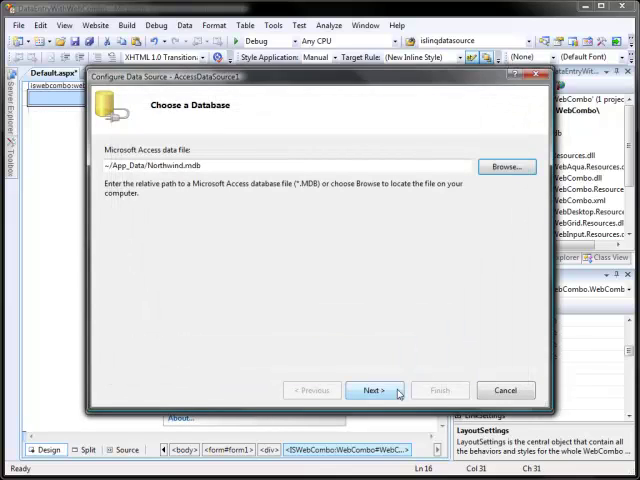
Select all columns (*) of the Customers table, test the query and finish the data source.
click(372, 390)
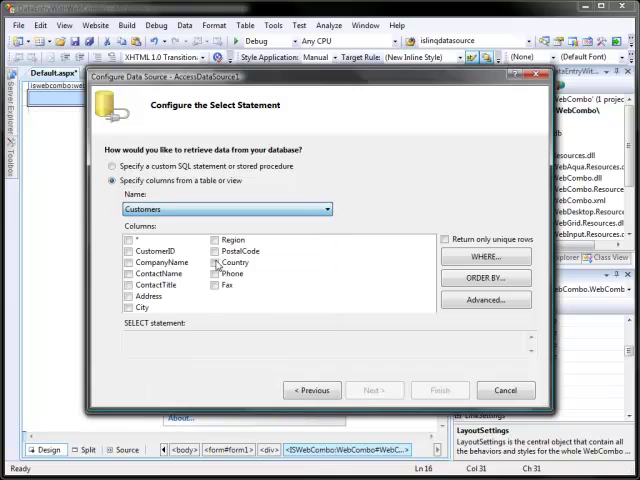
click(124, 252)
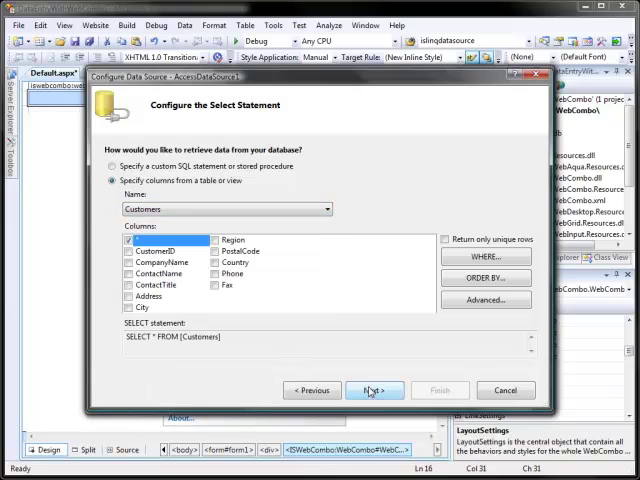
click(372, 390)
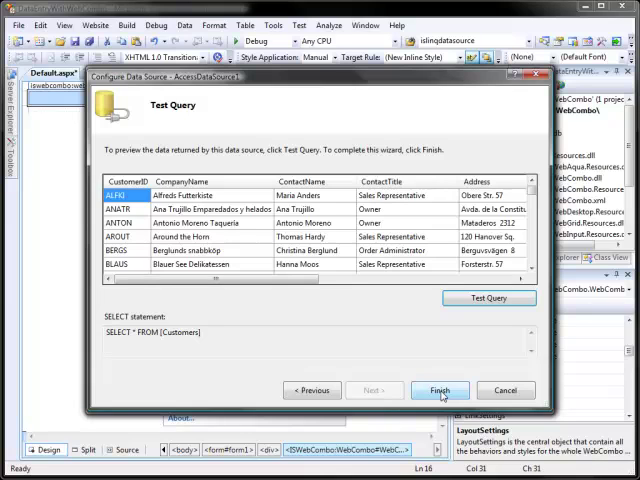
click(440, 390)
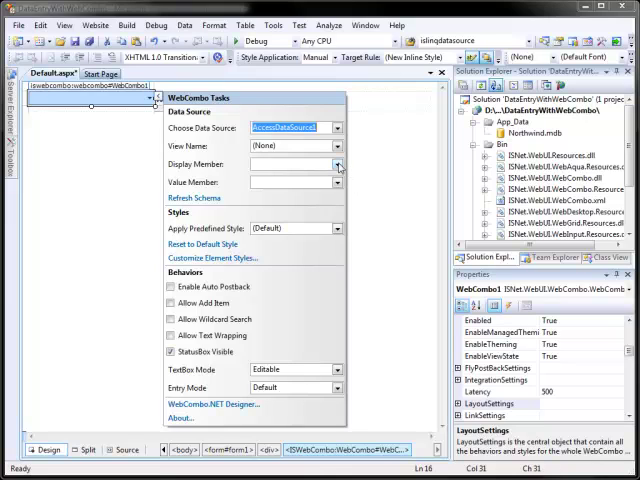
Set Display Member ContactName and Value Member CustomerID, then launch the WebCombo.NET Designer.
click(336, 164)
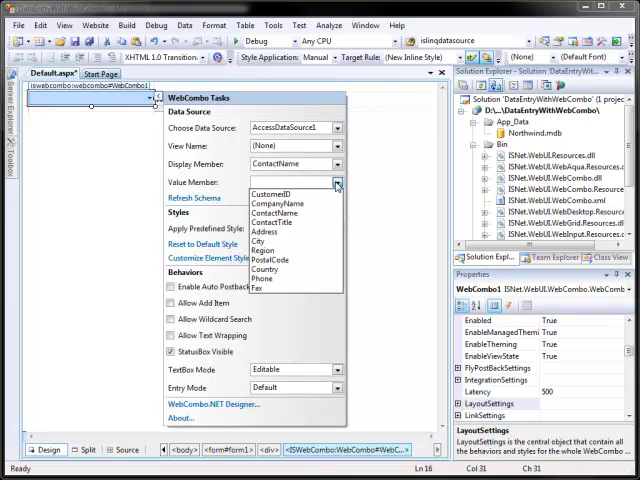
click(280, 192)
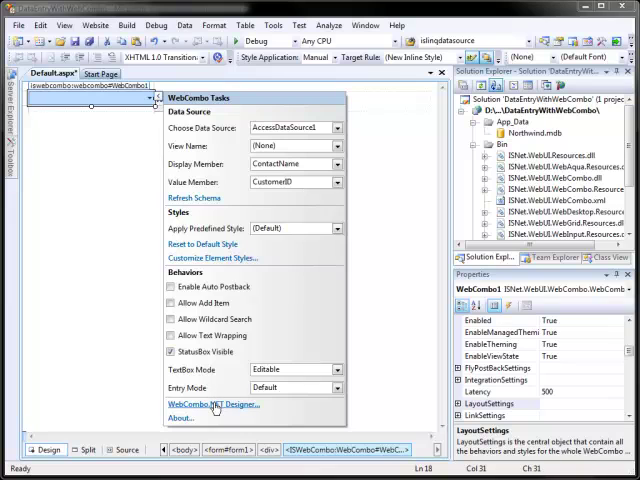
click(212, 404)
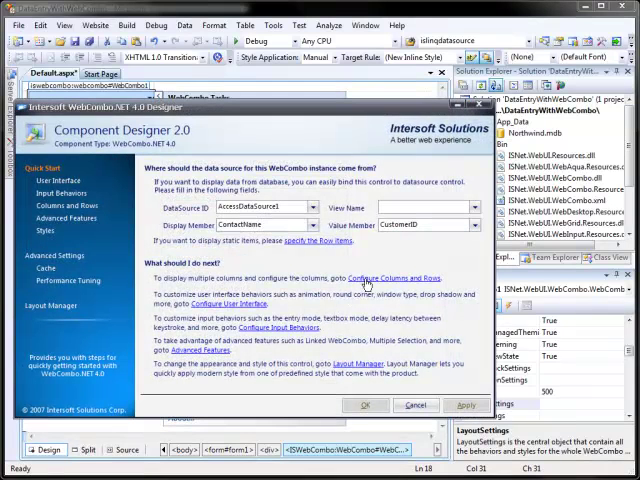
Add bound columns ContactName, CompanyName and Phone under Columns and Rows.
click(66, 204)
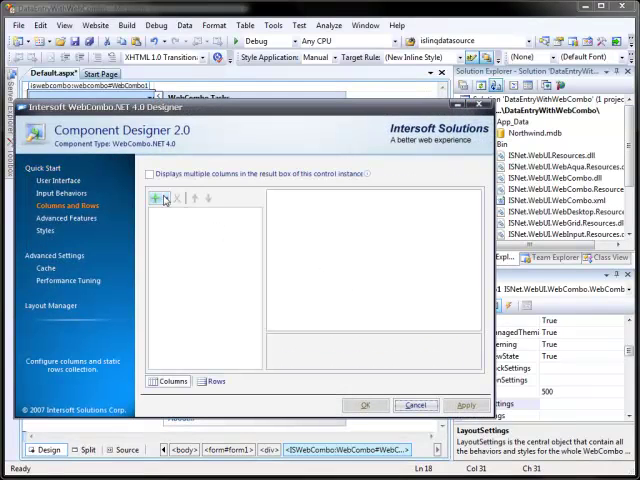
click(156, 198)
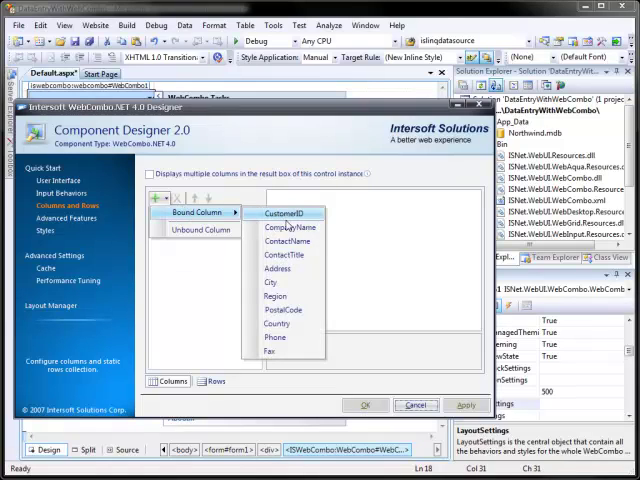
click(284, 240)
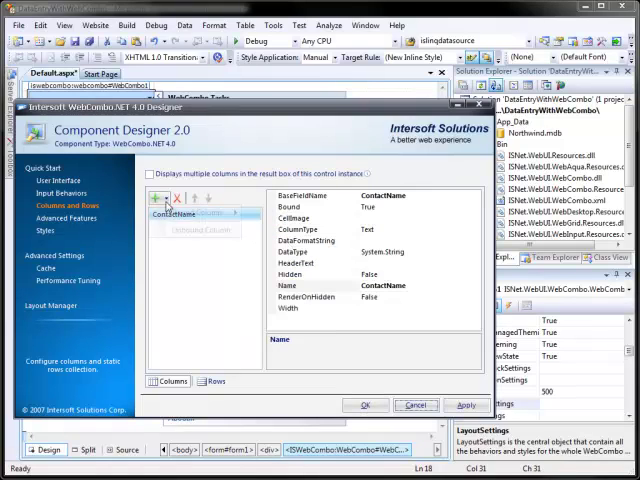
click(152, 196)
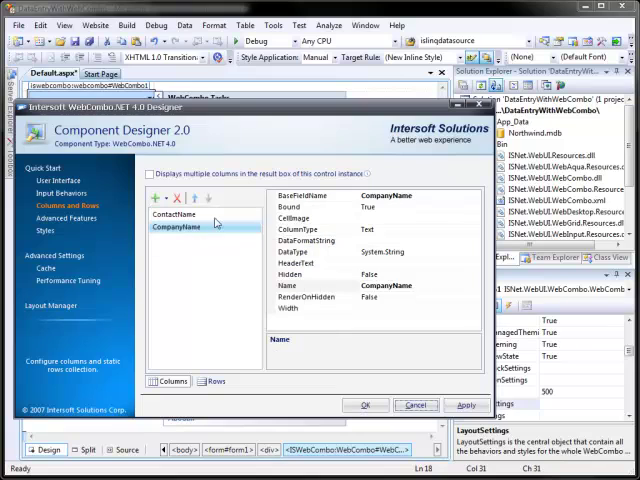
click(152, 196)
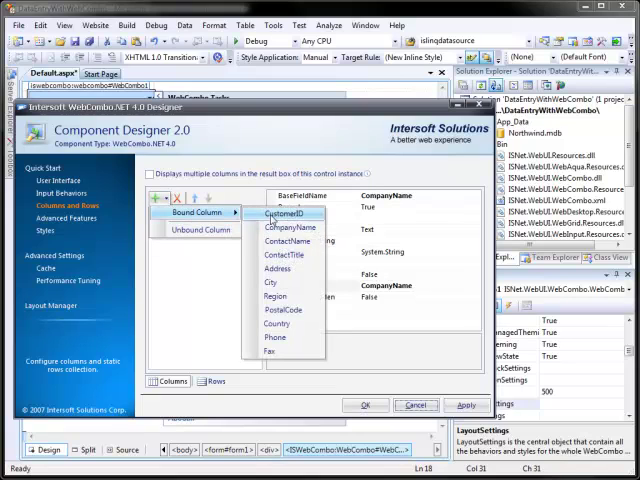
click(276, 338)
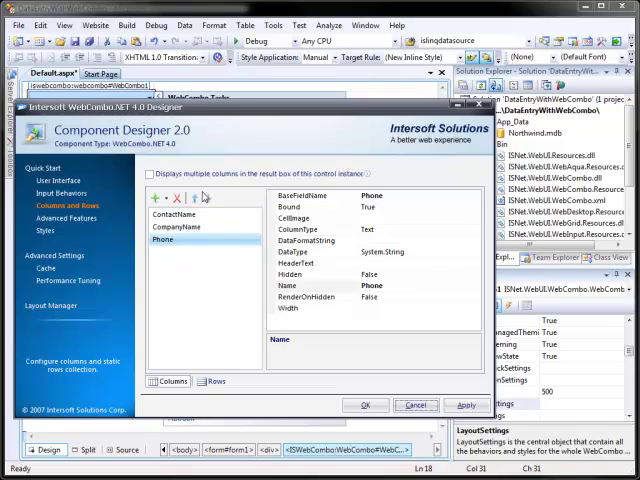
Enable Display multiple columns and confirm the designer with OK.
click(148, 172)
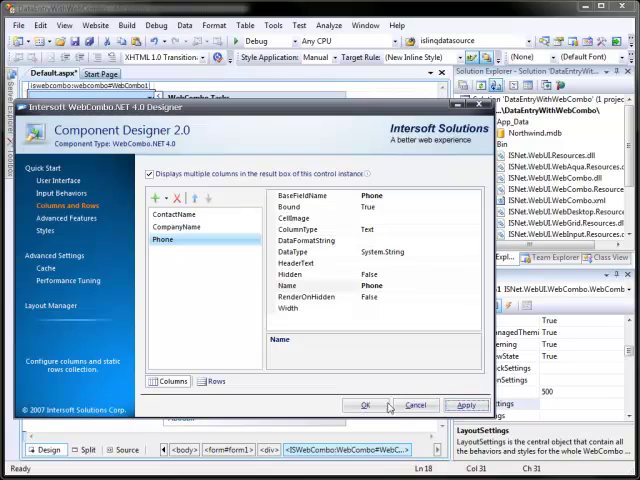
click(368, 404)
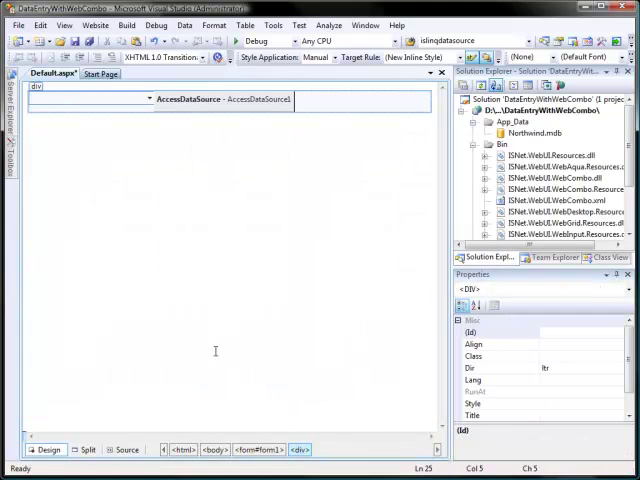
View Default.aspx in the browser to see the multi-column customer combo.
right_click(184, 100)
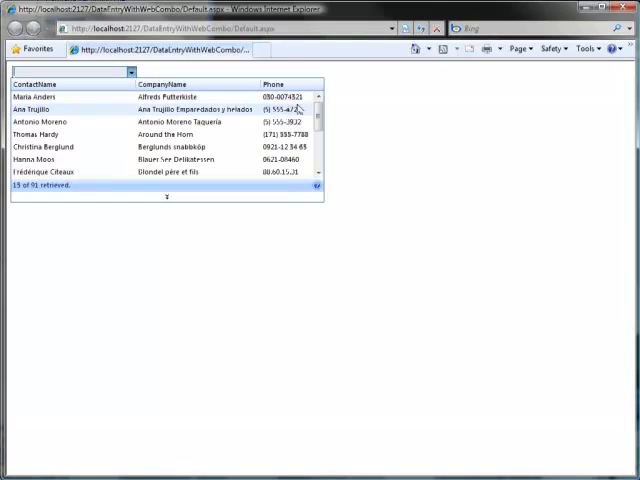
Filter the combo by typing 'maria' and select Maria Anders from the matches.
scroll(down, 3)
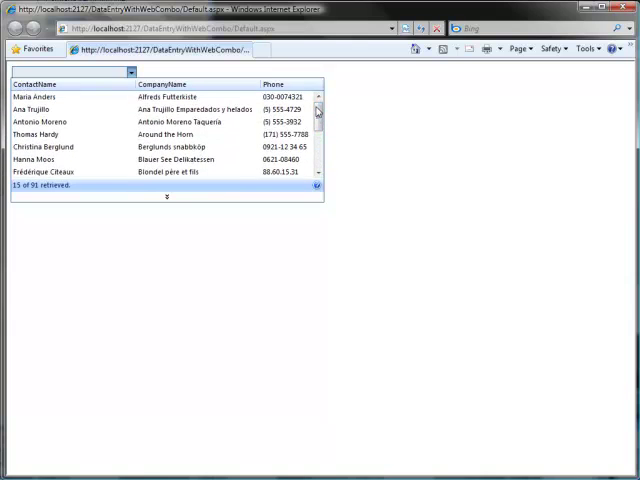
text(mari)
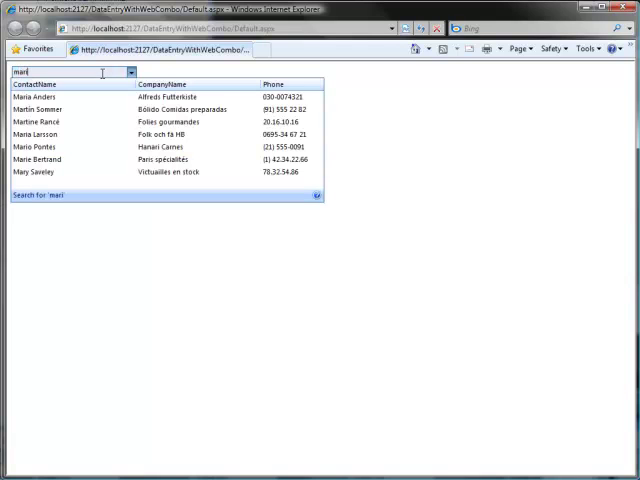
text(a)
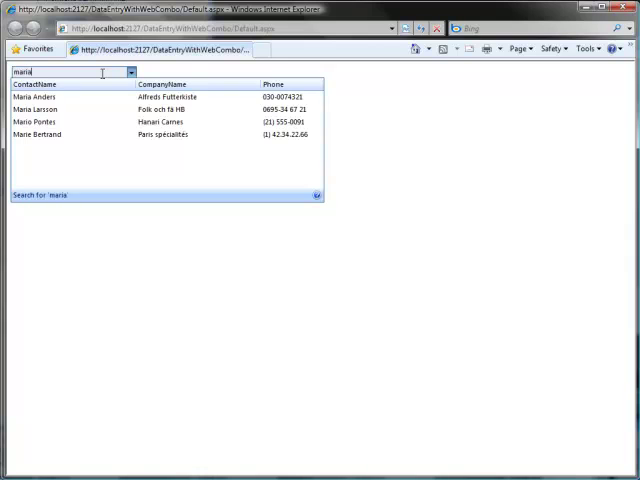
click(32, 96)
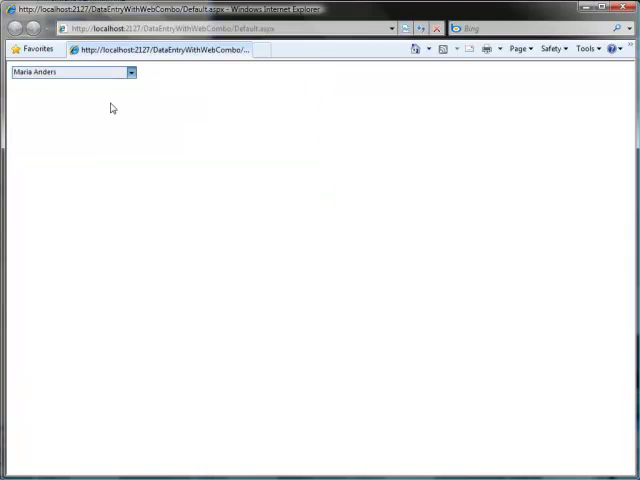